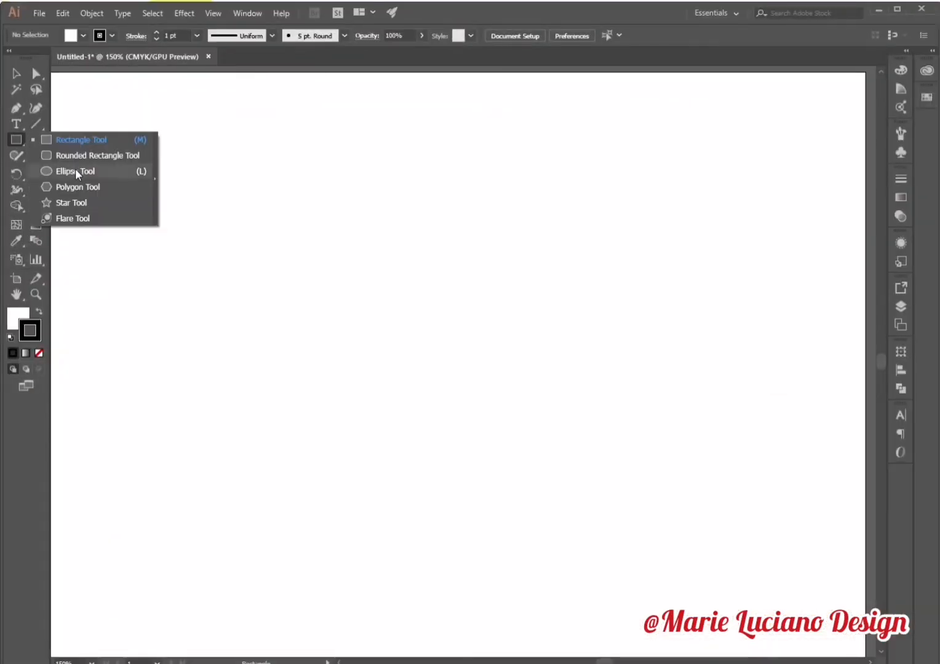
Draw a perfect circle and drag an overlapping duplicate of it to the right.
{"action": "left_click", "coordinate": [71, 171]}
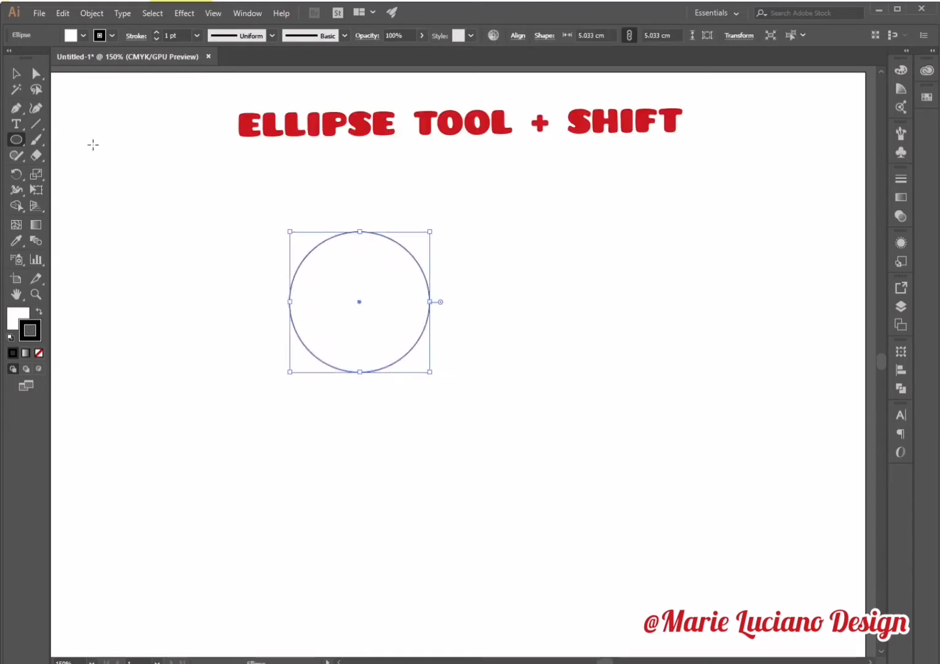
{"action": "left_click", "coordinate": [15, 74]}
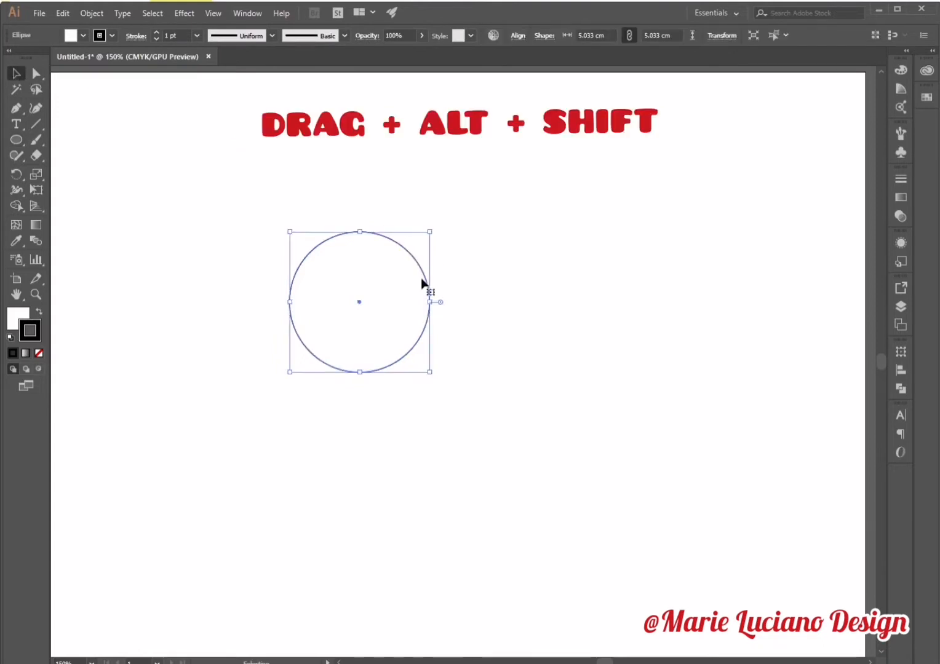
{"action": "left_click_drag", "start_coordinate": [359, 302], "coordinate": [406, 303]}
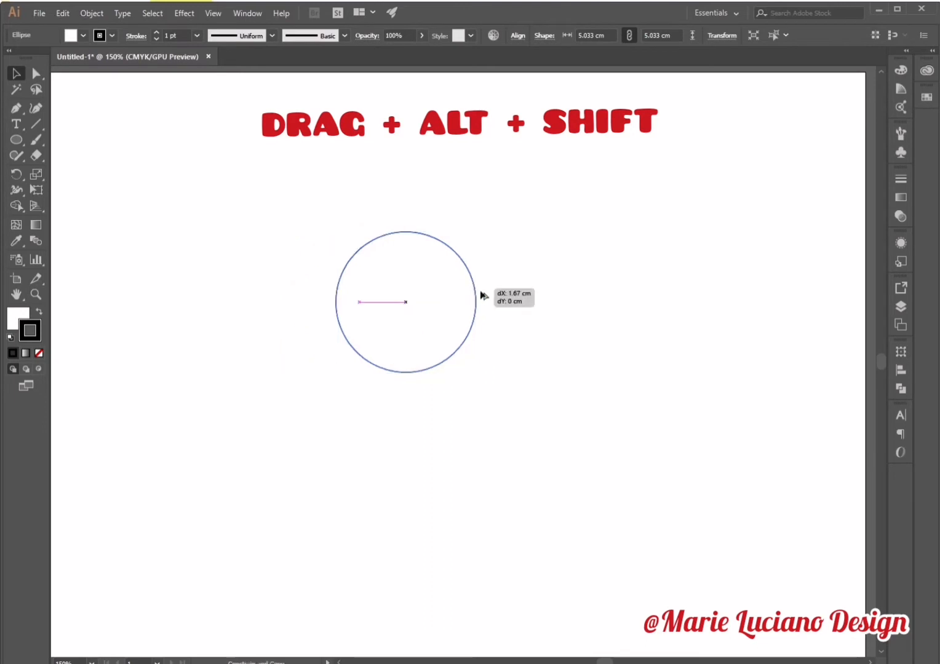
{"action": "left_click_drag", "start_coordinate": [406, 303], "coordinate": [479, 302]}
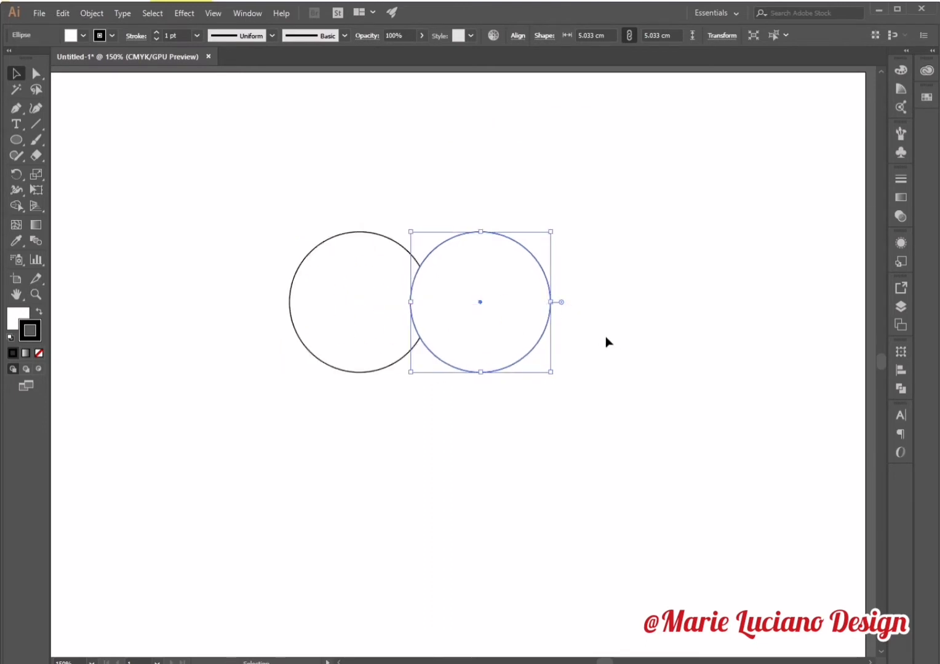
{"action": "left_click", "coordinate": [608, 342]}
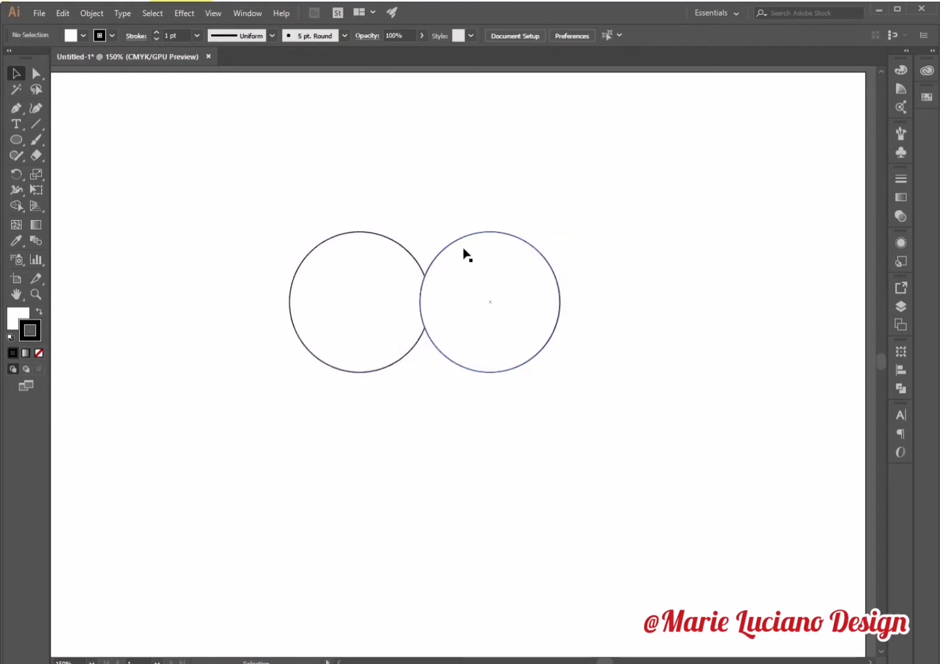
Create a 3-sided polygon below the circles, its top edge meeting their bottoms.
{"action": "left_click", "coordinate": [17, 139]}
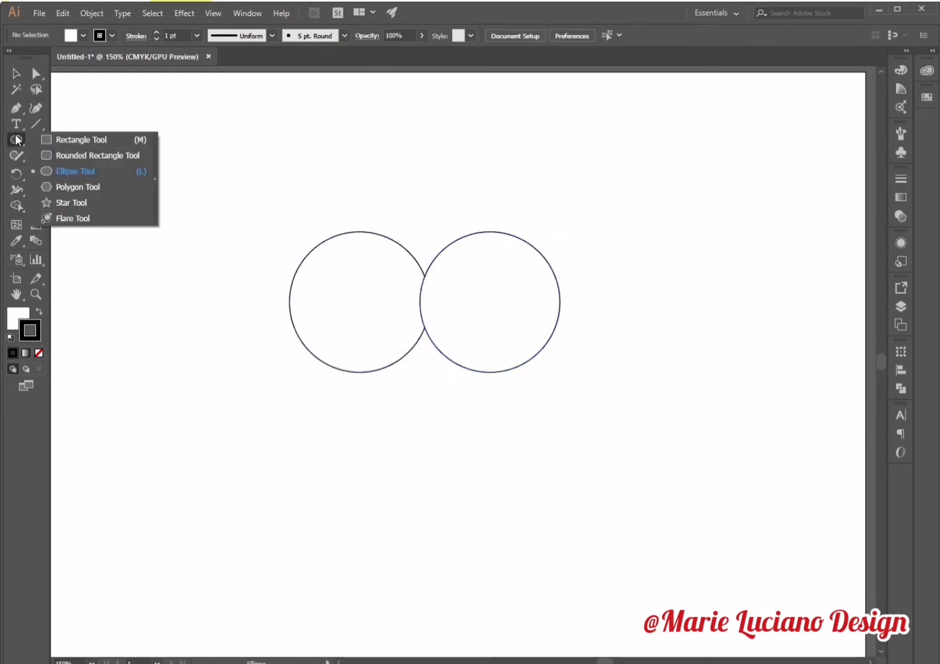
{"action": "left_click", "coordinate": [79, 187]}
{"action": "type", "text": "3"}
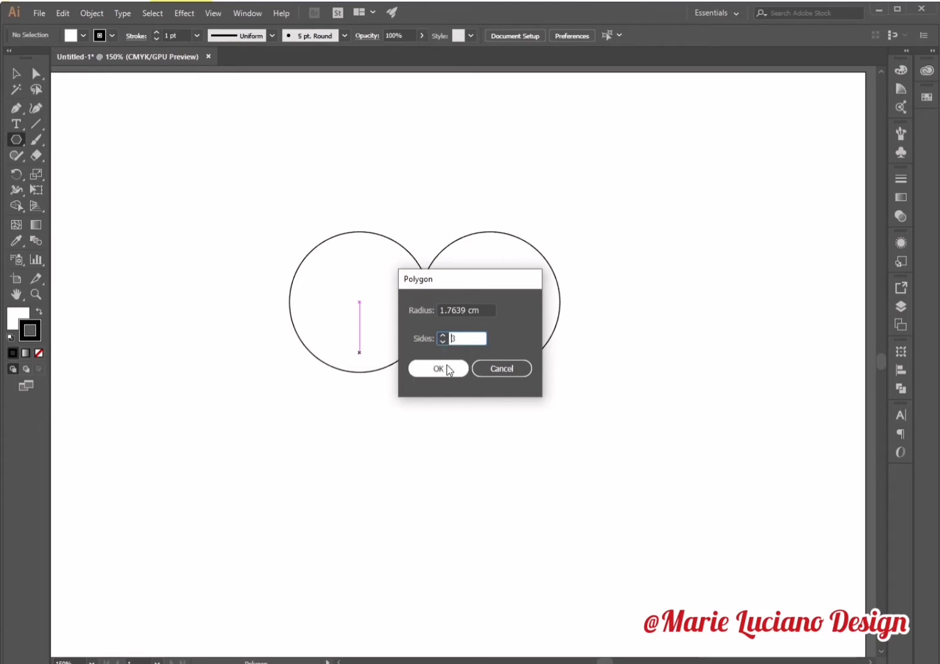
{"action": "left_click", "coordinate": [438, 369]}
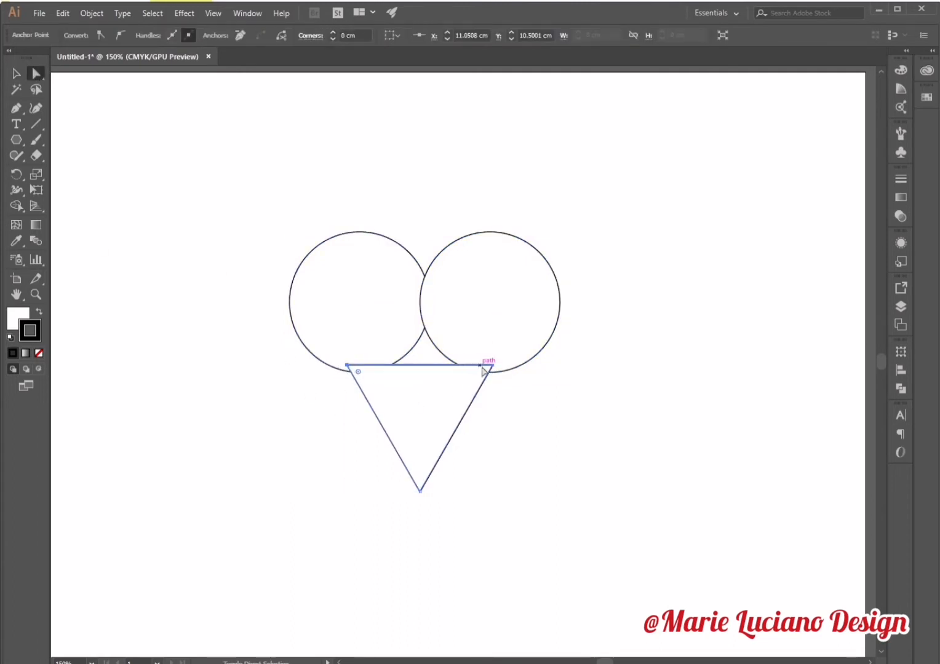
Scale and move the triangle so its top corners meet the circles' outer edges, zooming in to check.
{"action": "left_click", "coordinate": [482, 372]}
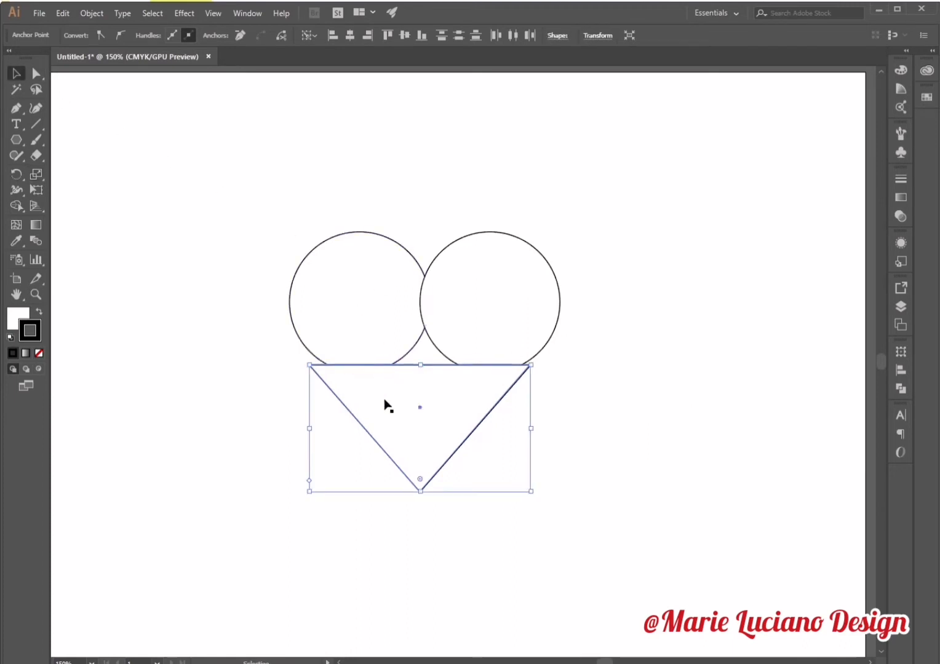
{"action": "left_click_drag", "start_coordinate": [387, 406], "coordinate": [378, 371]}
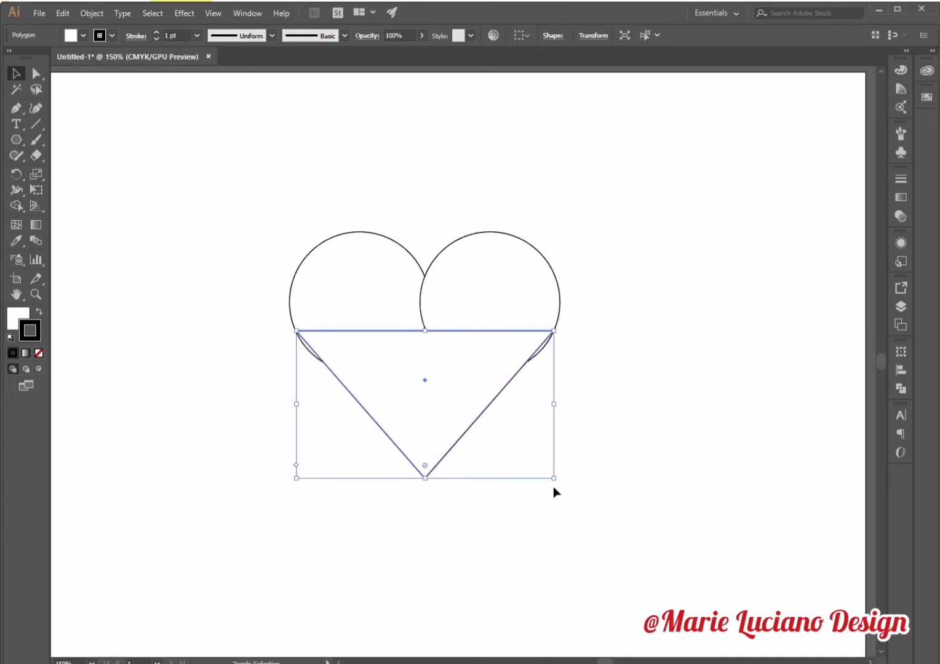
{"action": "left_click_drag", "start_coordinate": [426, 379], "coordinate": [426, 418]}
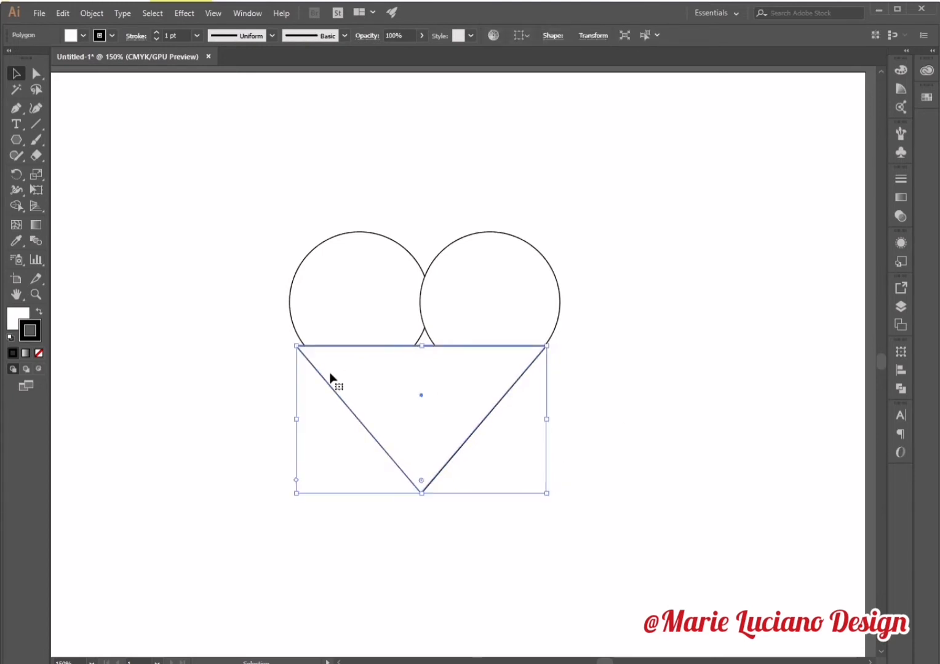
{"action": "left_click_drag", "start_coordinate": [296, 419], "coordinate": [306, 420]}
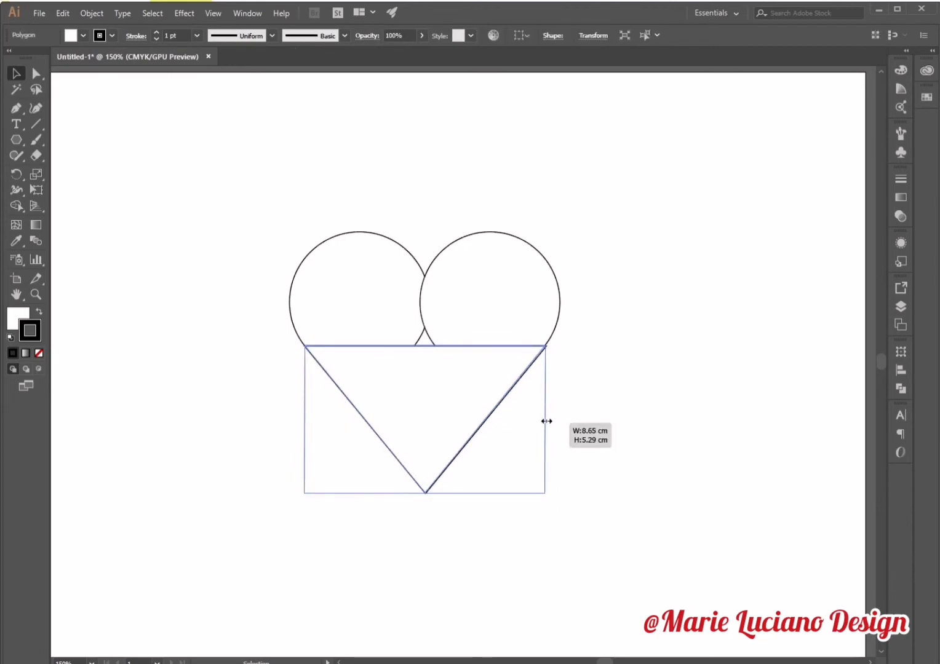
{"action": "left_click", "coordinate": [208, 317]}
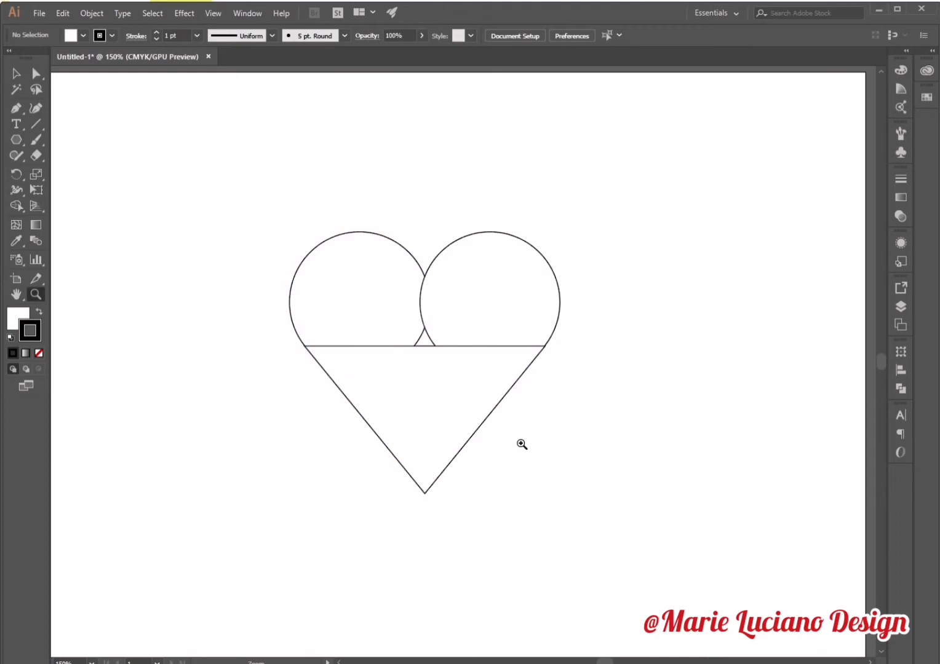
{"action": "left_click", "coordinate": [521, 444]}
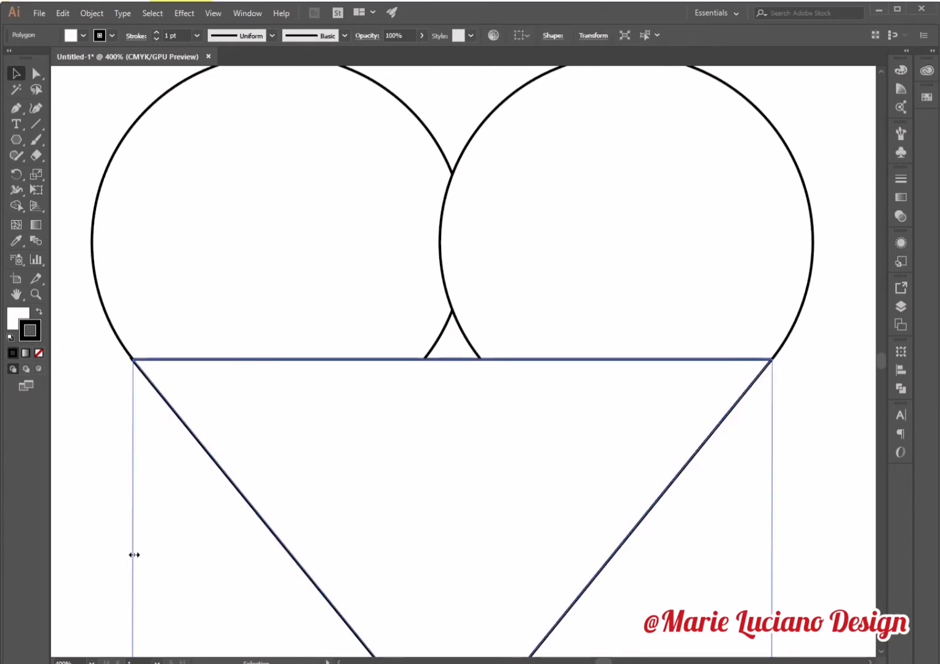
Draw a small white-filled square over the centre gap and select all the heart pieces.
{"action": "left_click", "coordinate": [123, 566]}
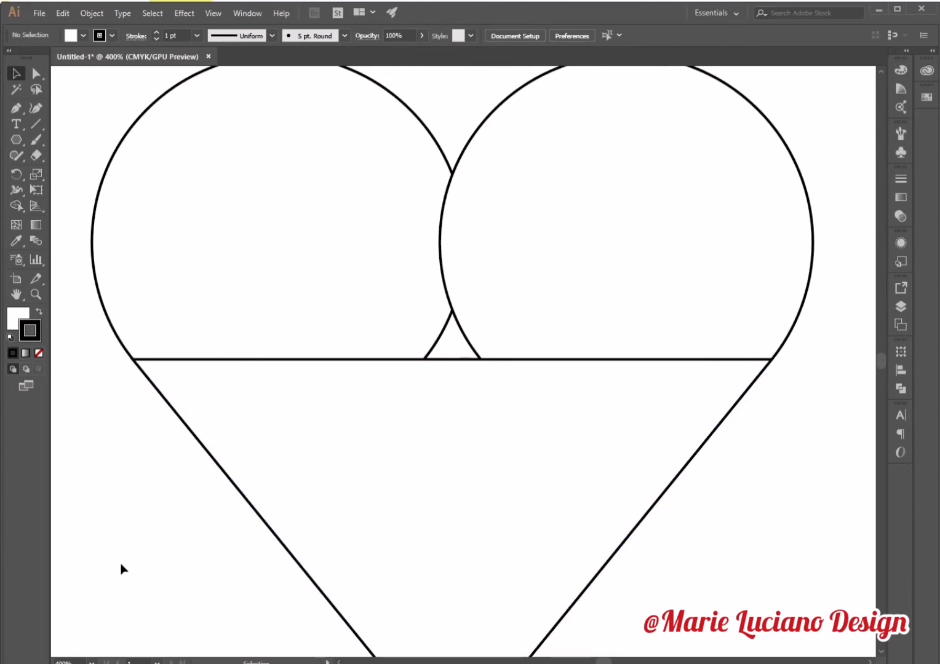
{"action": "left_click", "coordinate": [35, 294]}
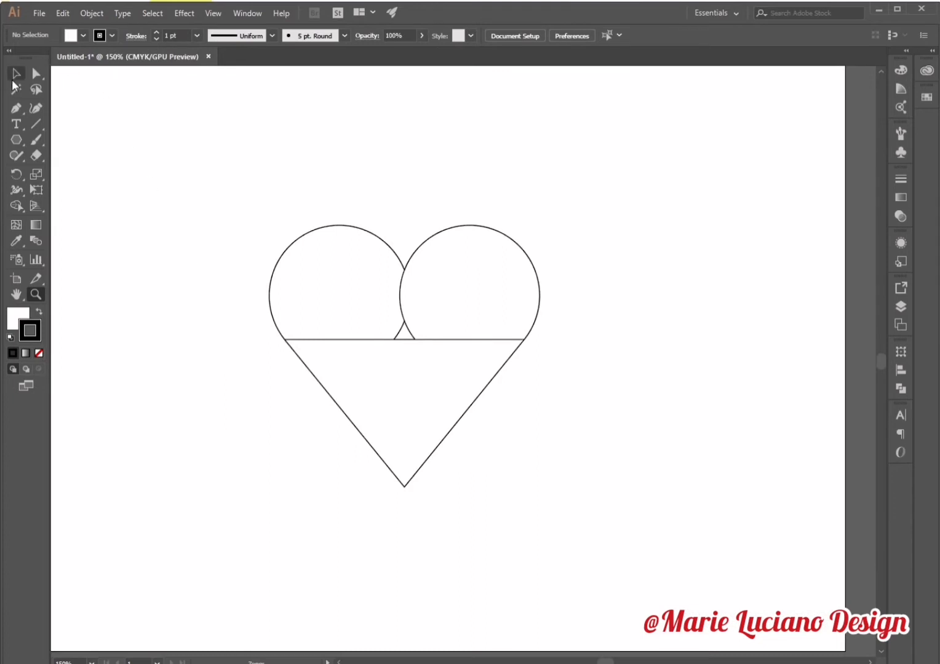
{"action": "left_click", "coordinate": [15, 140]}
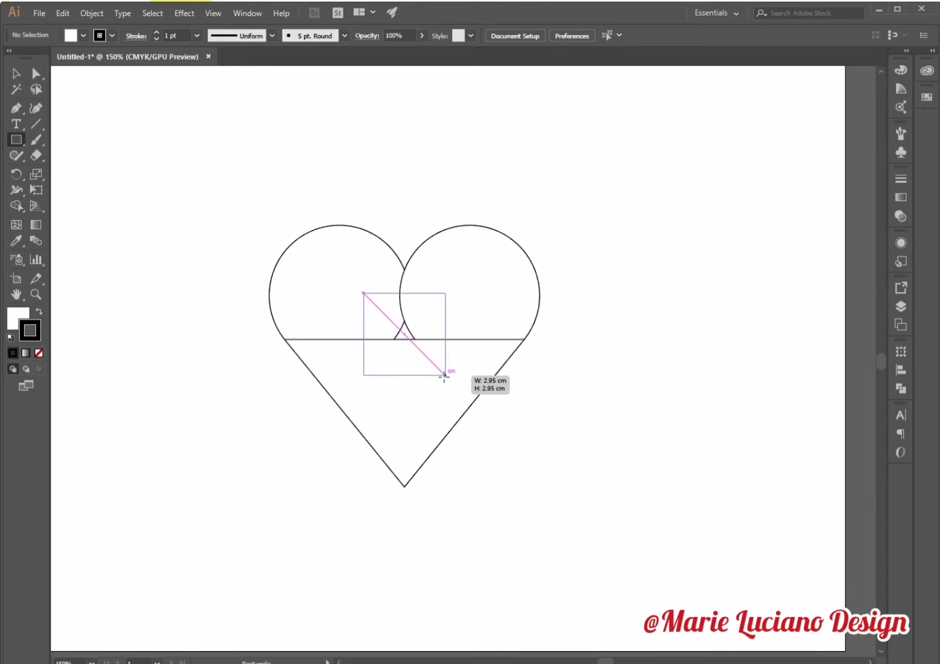
{"action": "left_click_drag", "start_coordinate": [362, 293], "coordinate": [446, 377]}
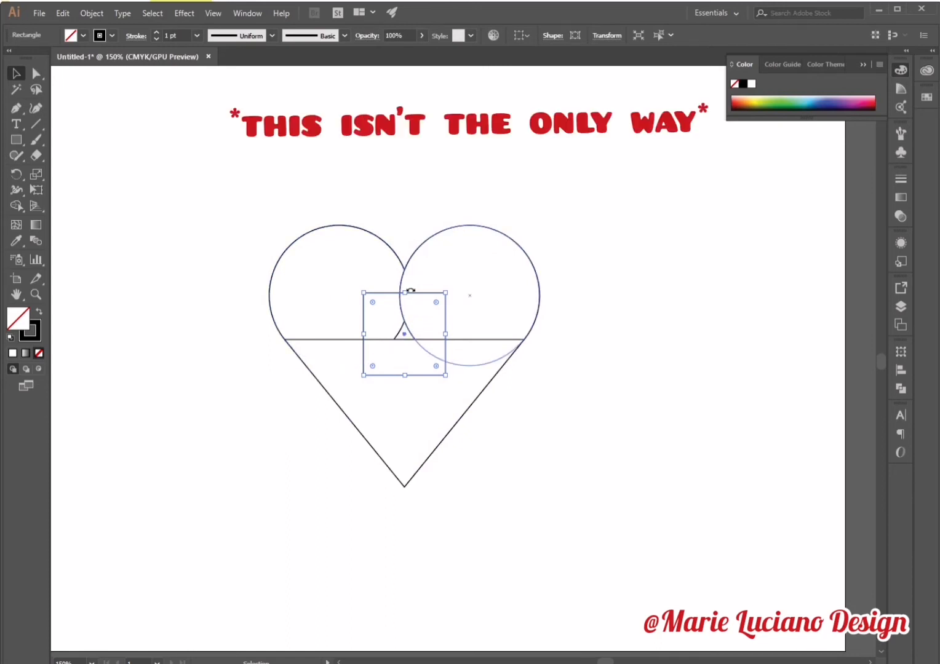
{"action": "left_click", "coordinate": [166, 334]}
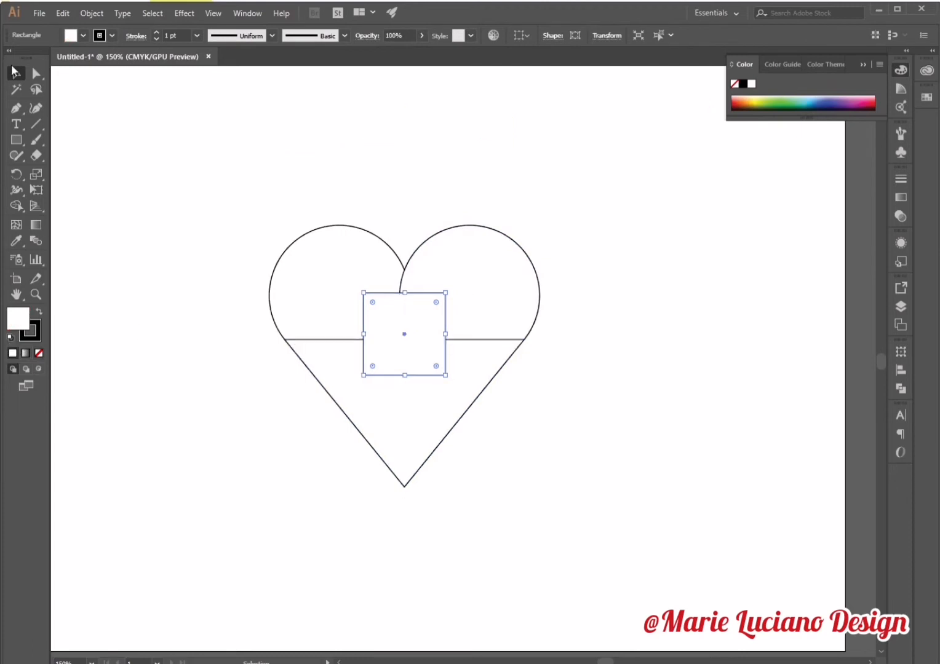
{"action": "left_click", "coordinate": [622, 479]}
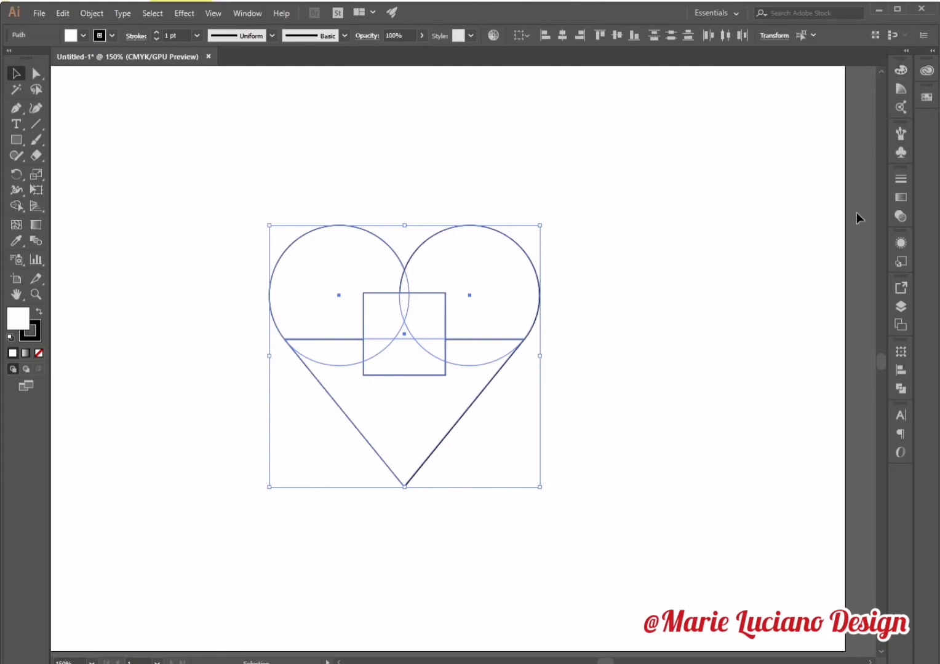
Unite the circles, triangle and square into one heart path with Pathfinder.
{"action": "left_click", "coordinate": [900, 389]}
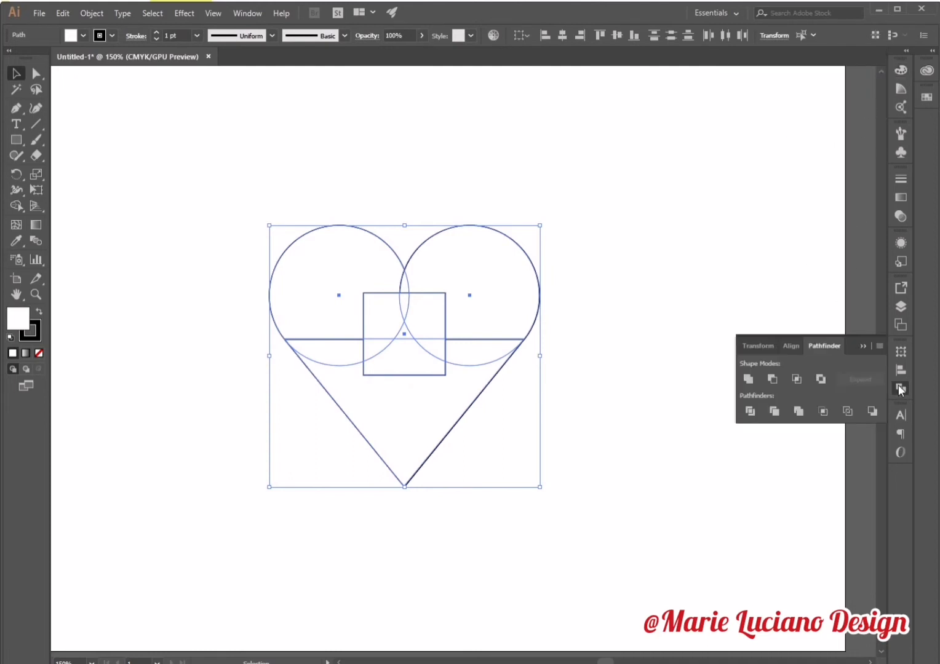
{"action": "mouse_move", "coordinate": [834, 349]}
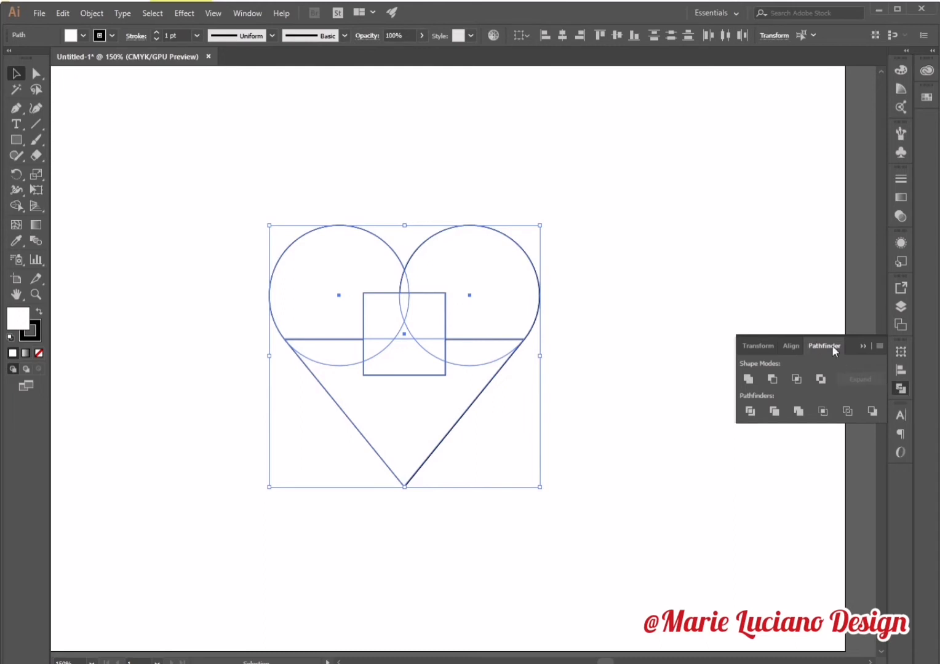
{"action": "left_click", "coordinate": [748, 379]}
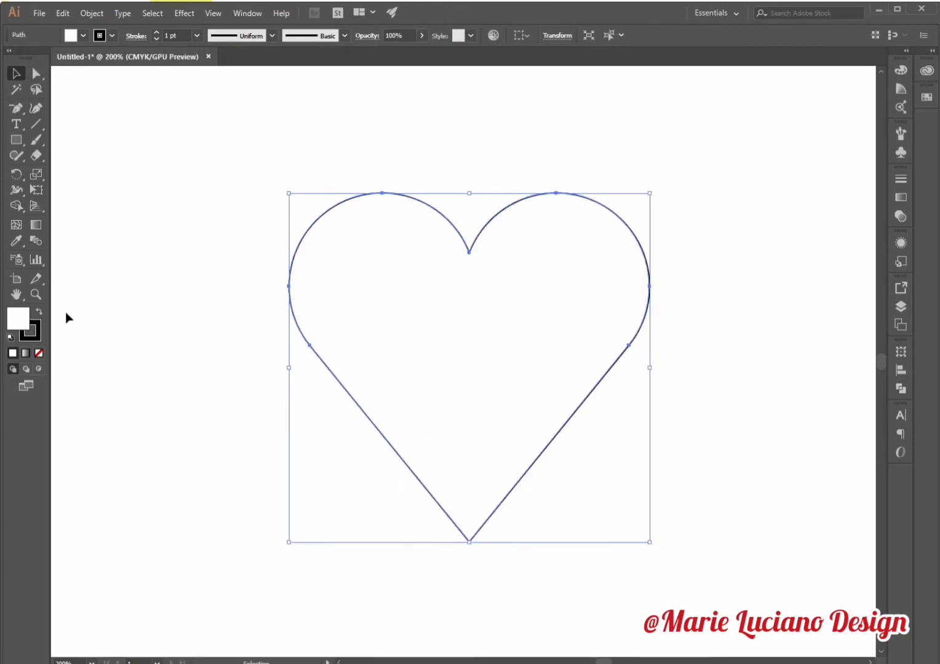
{"action": "mouse_move", "coordinate": [39, 327]}
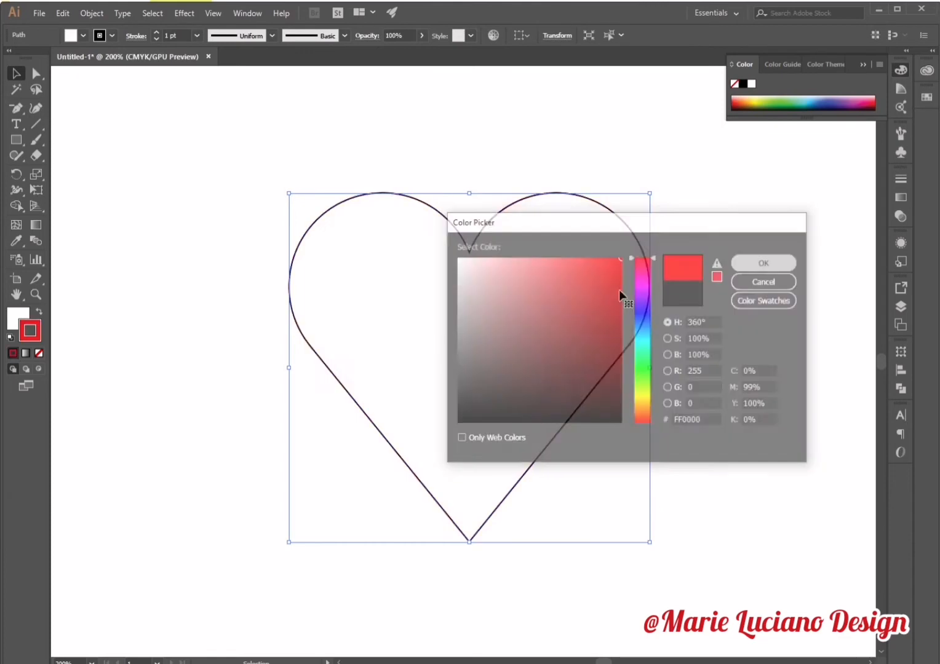
Confirm the red outline colour and give the 10 pt stroke a Round Join.
{"action": "left_click", "coordinate": [197, 34]}
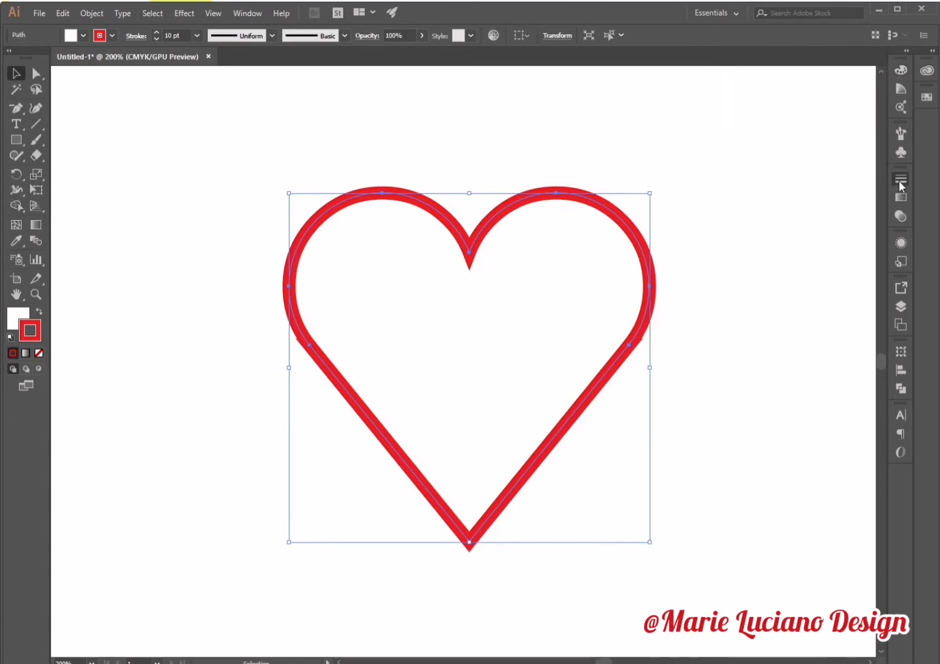
{"action": "left_click", "coordinate": [901, 180]}
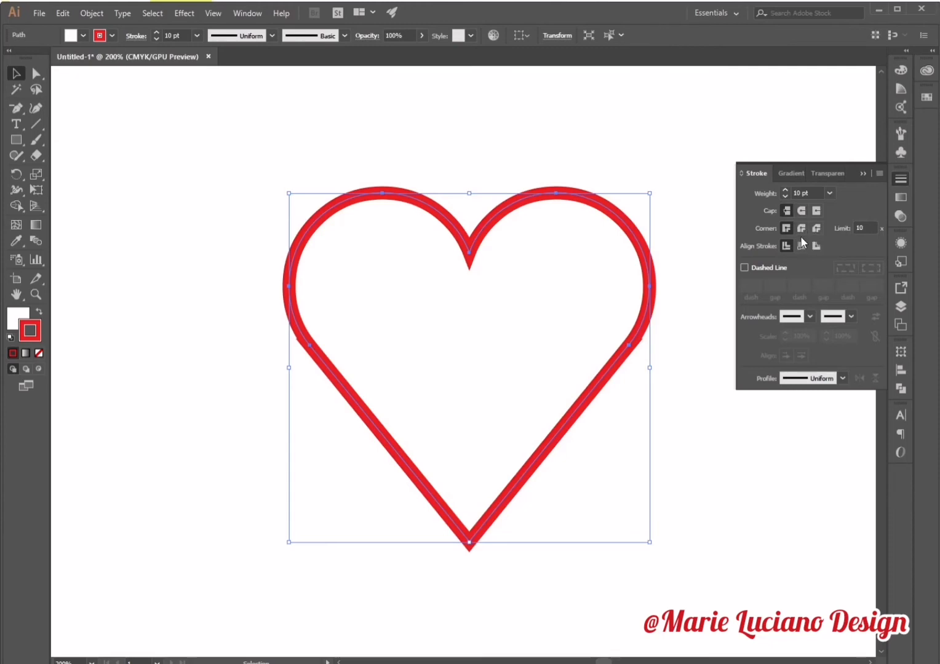
{"action": "left_click", "coordinate": [802, 228]}
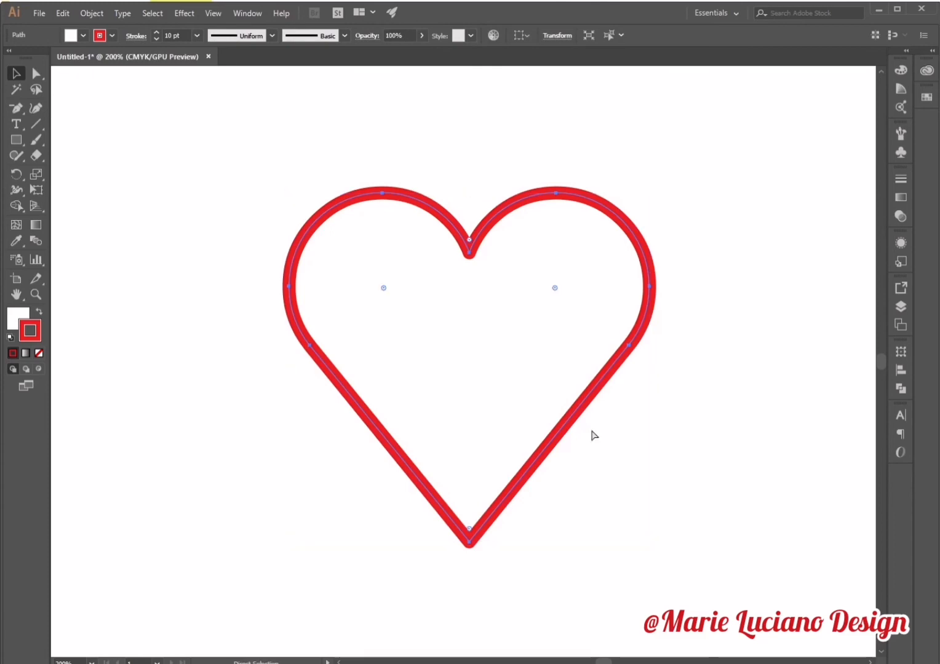
Select the outlined heart and copy it for the smaller solid red inner heart.
{"action": "left_click", "coordinate": [15, 73]}
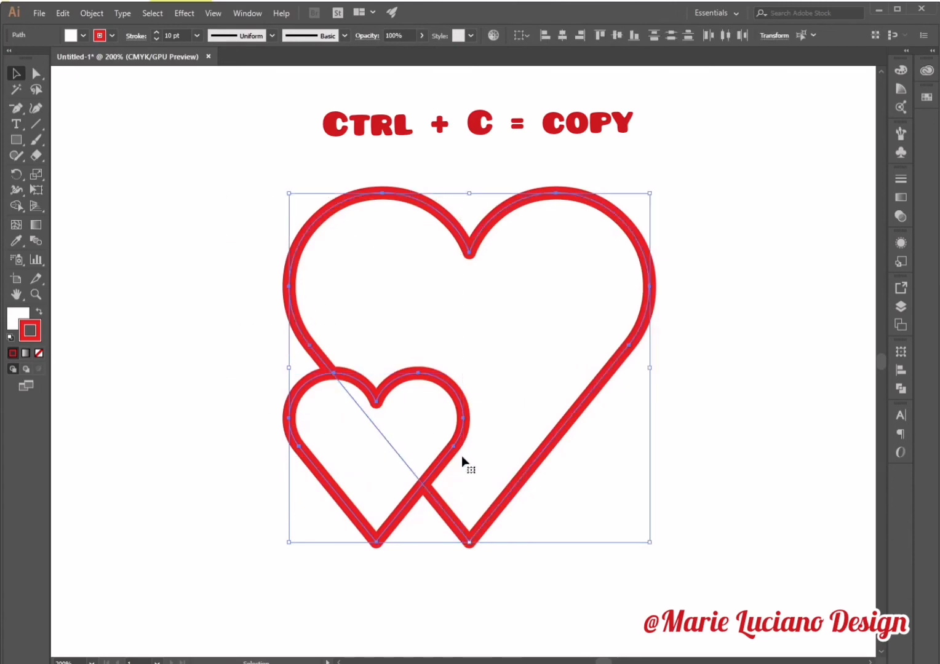
{"action": "key", "text": "ctrl+f"}
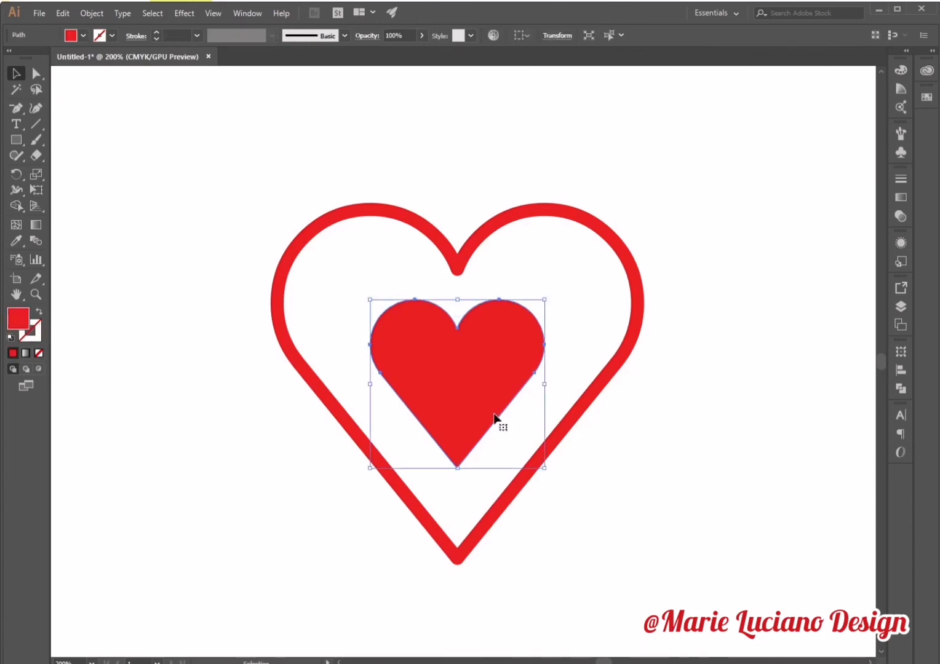
{"action": "key", "text": "ctrl+c"}
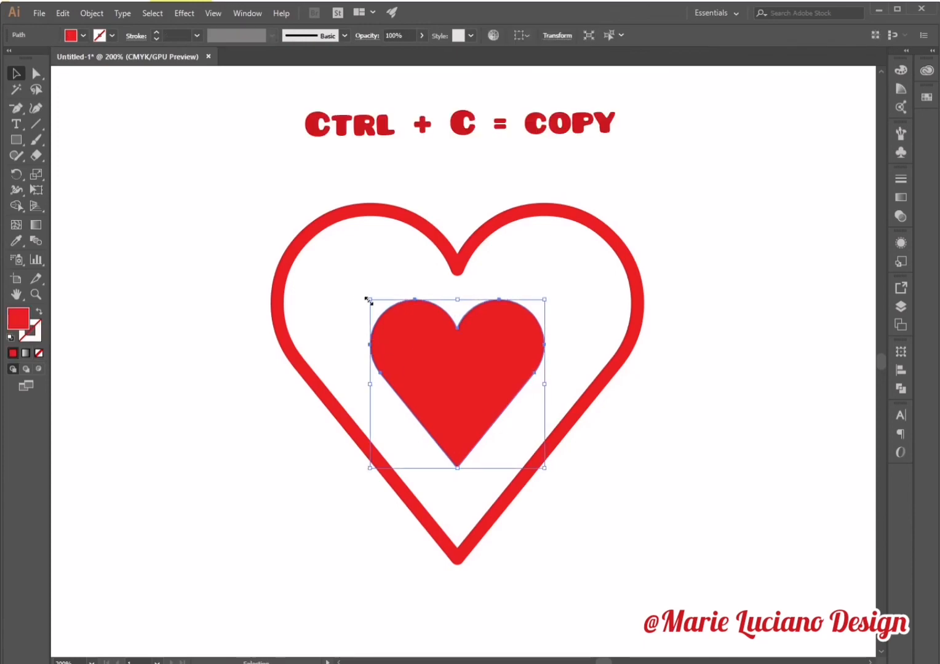